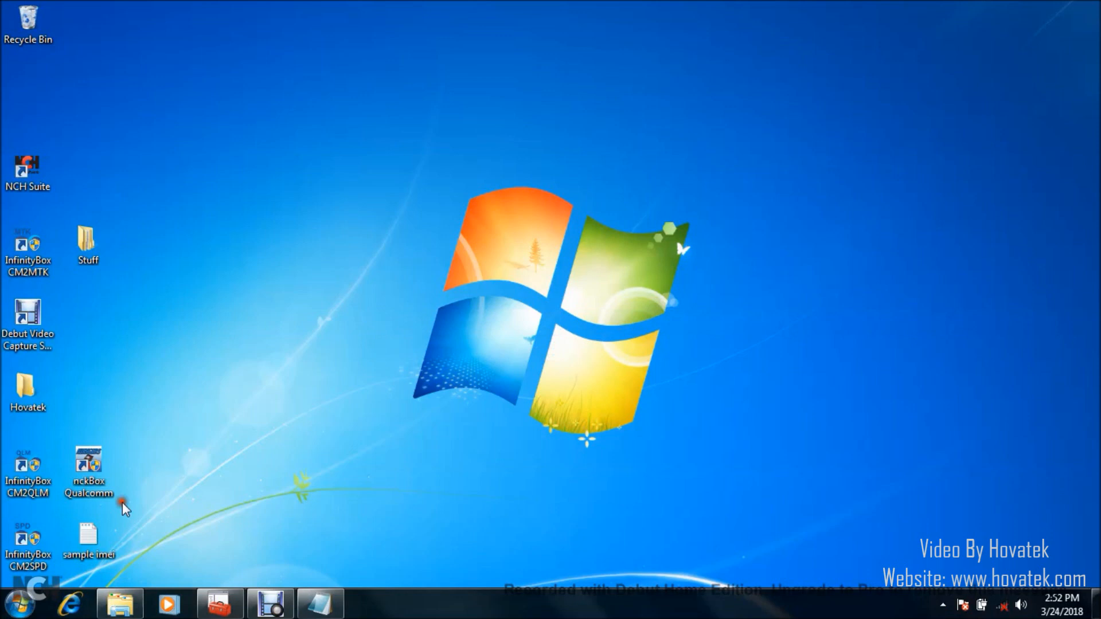
Open the Chinese Miracle II QLM module on its Service page with Repair [DIAG]
left_click(88, 470)
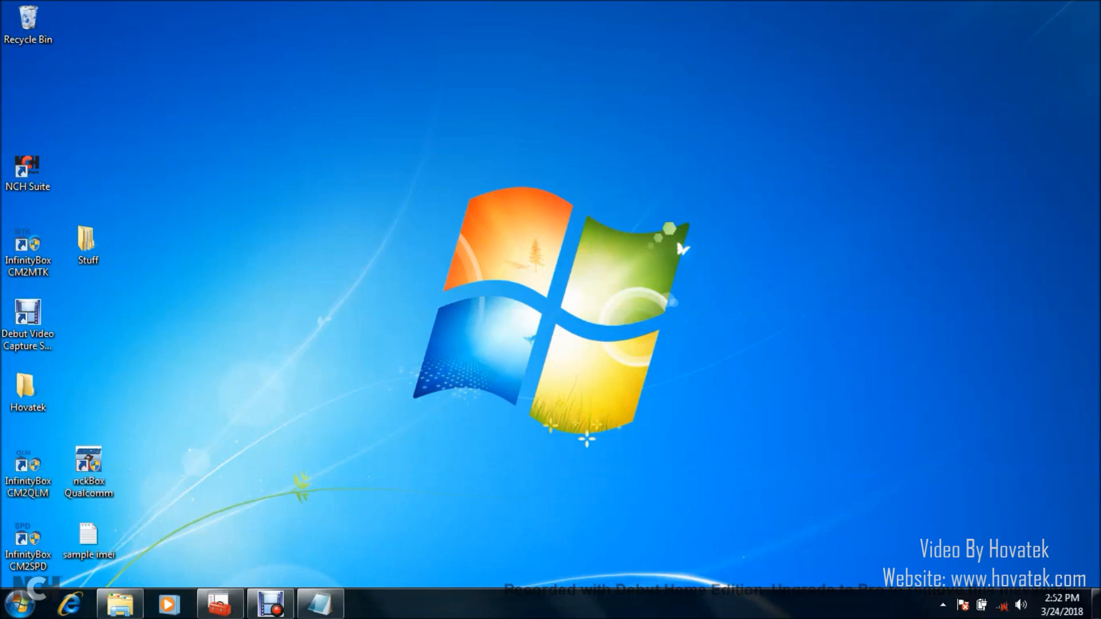
mouse_move(621, 333)
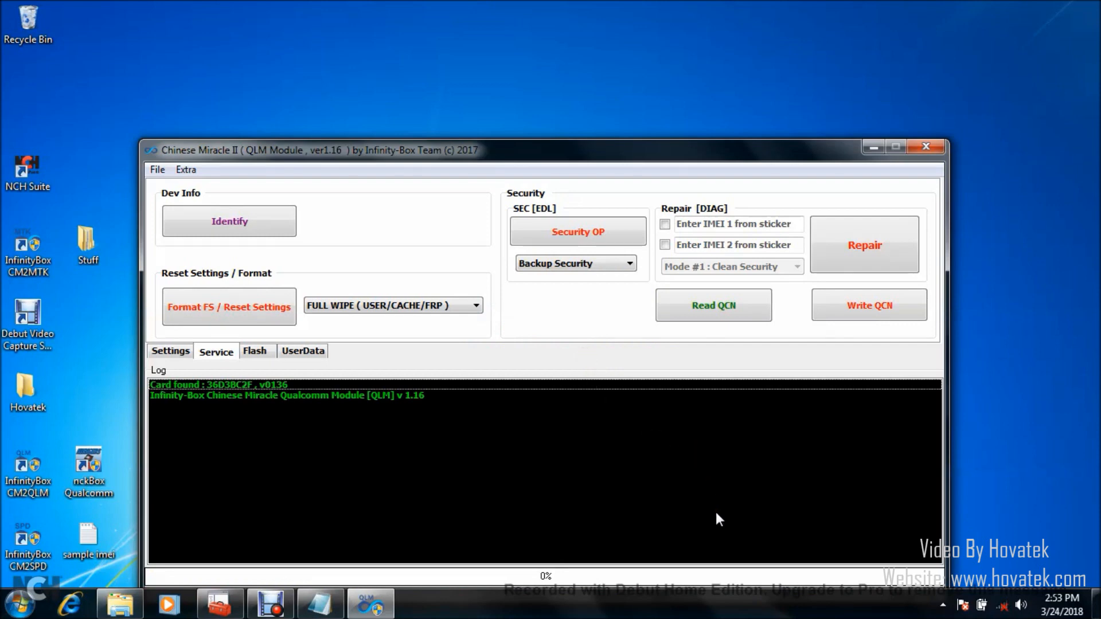
mouse_move(741, 276)
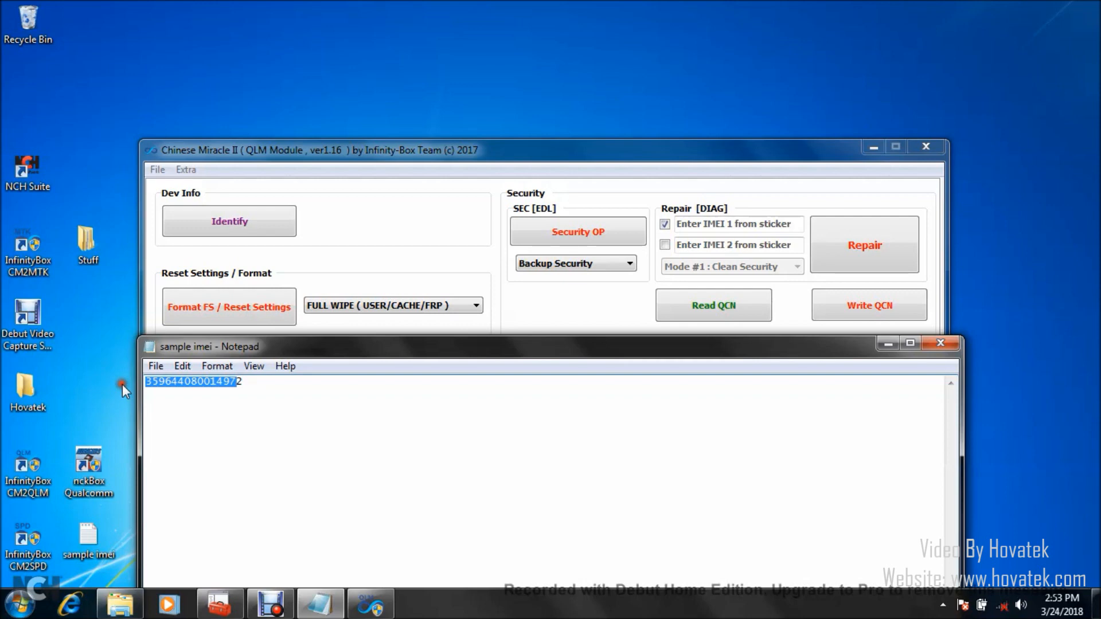
left_click(737, 224)
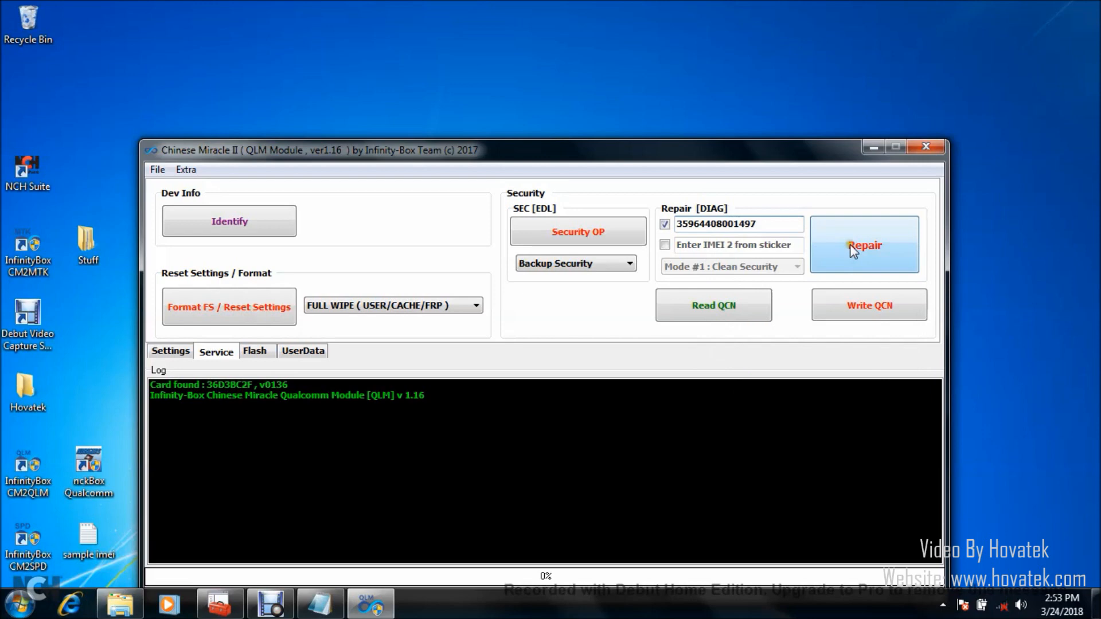
mouse_move(861, 251)
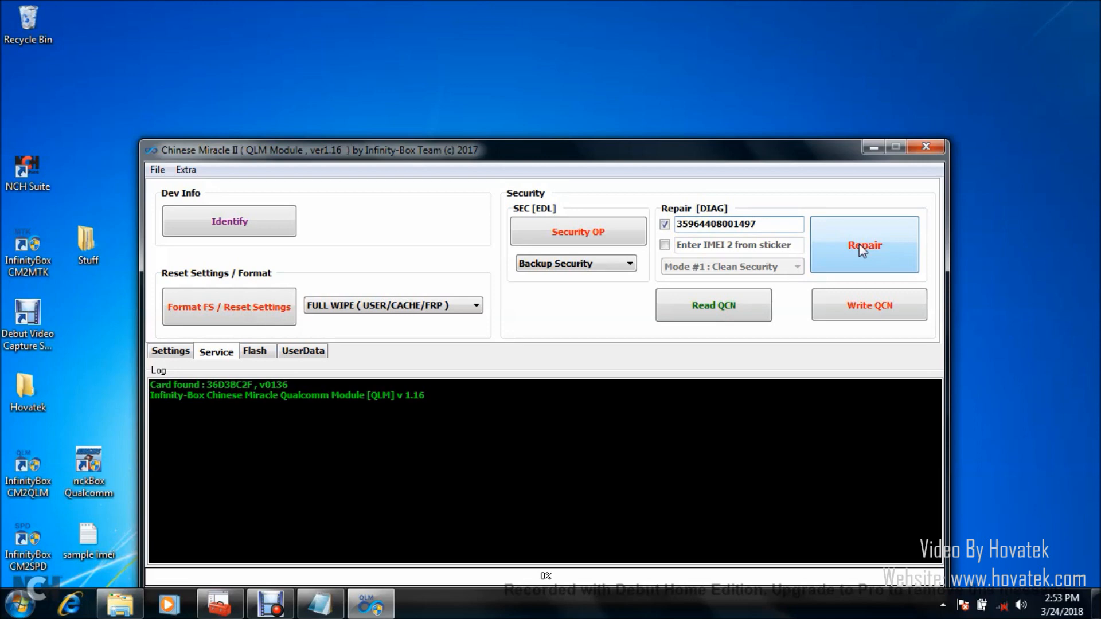
left_click(864, 244)
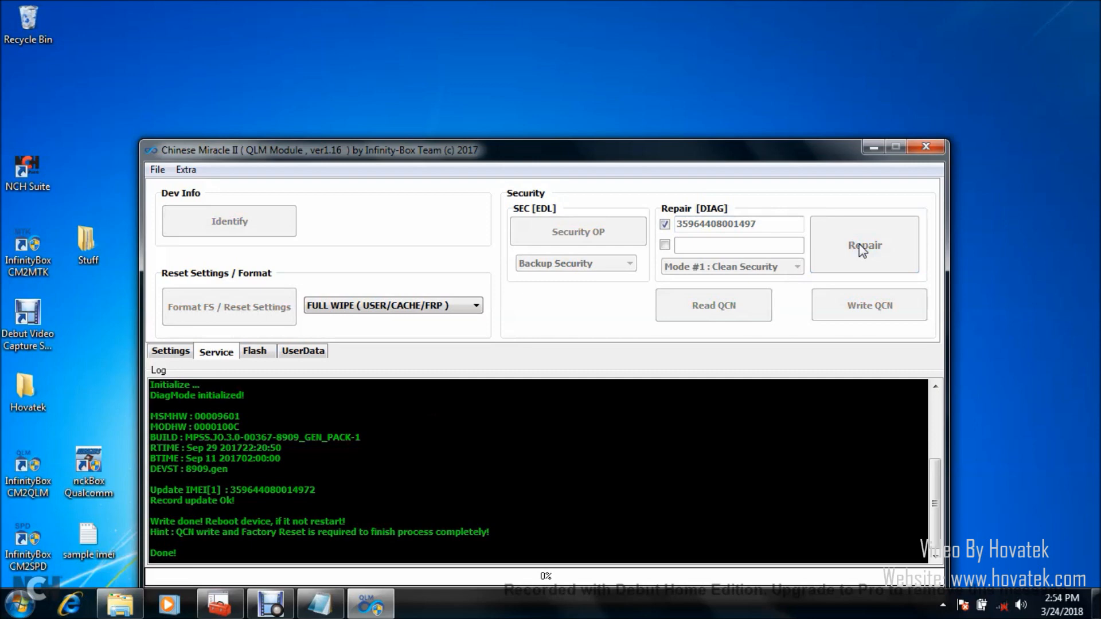
left_click(864, 244)
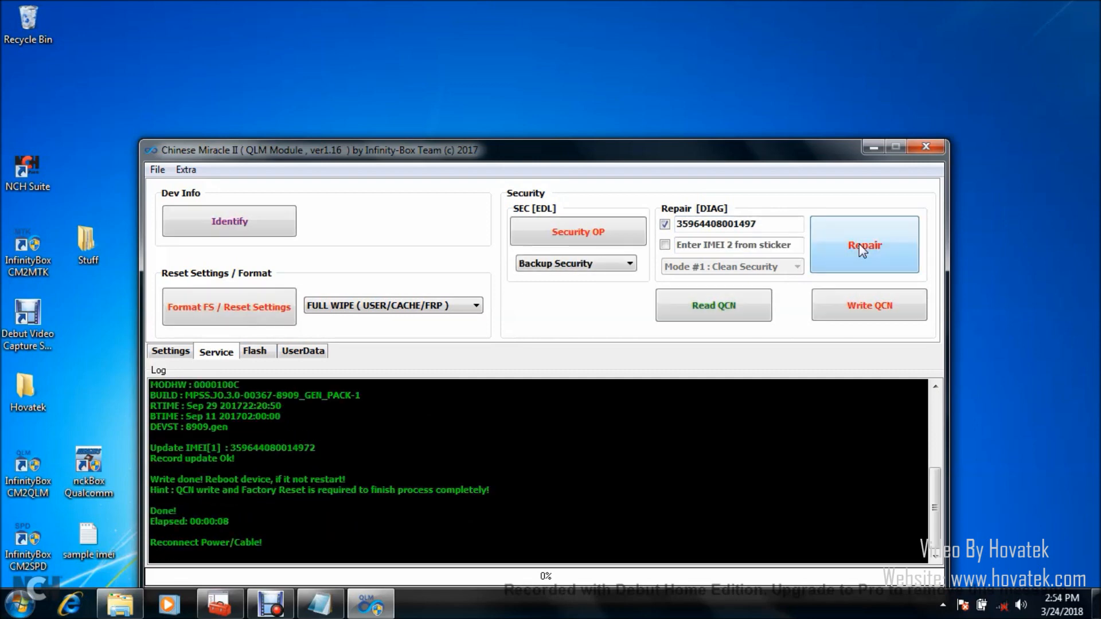